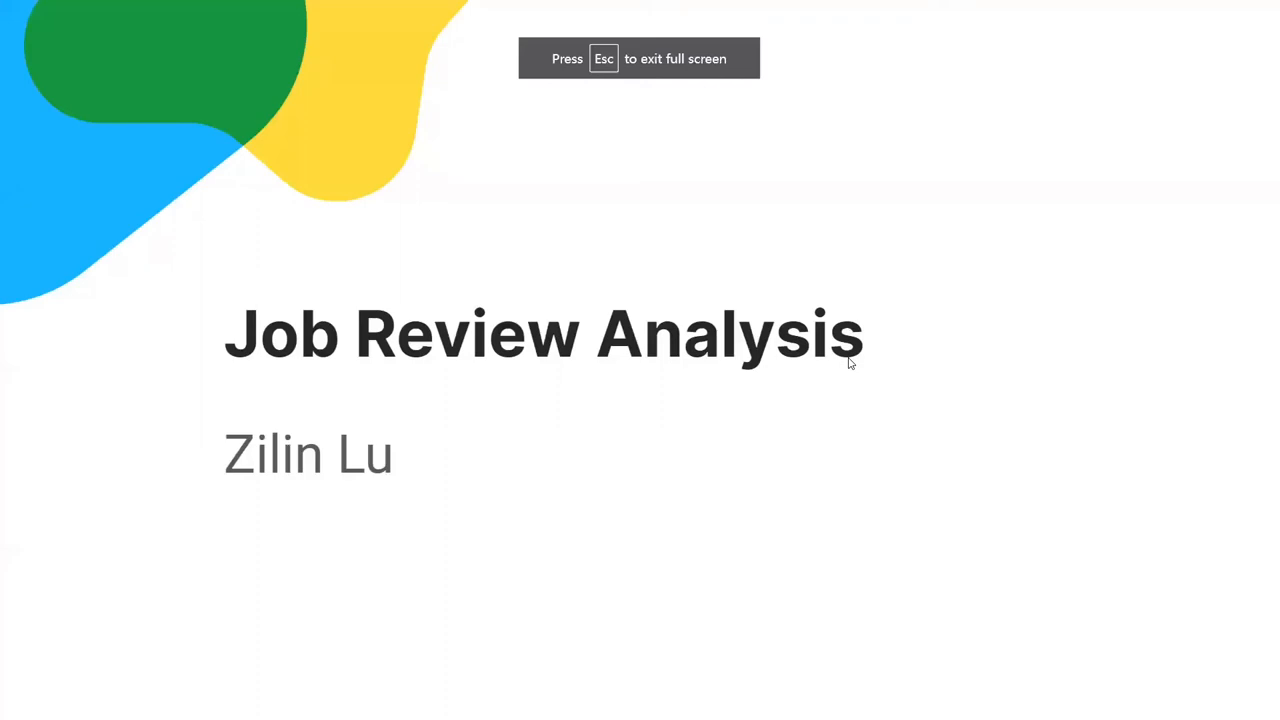
Advance the deck from the title slide to the Project Details slide with the demo video.
key(Right)
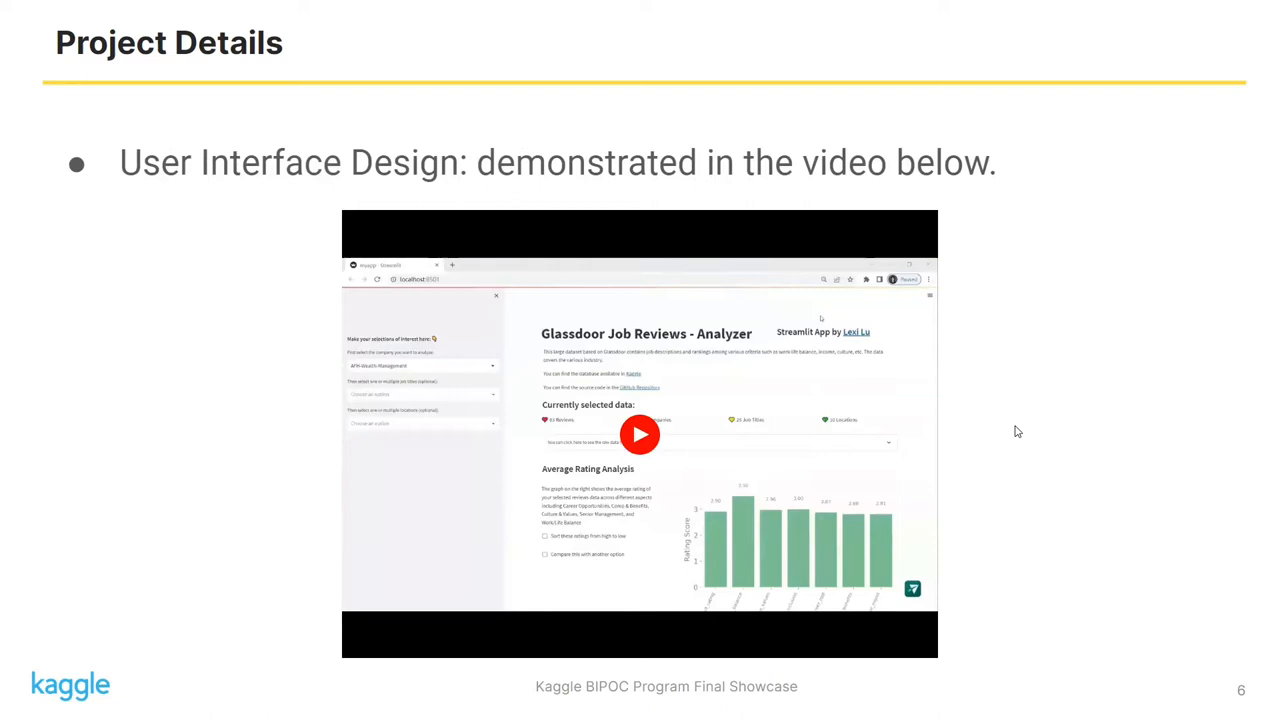
Start the embedded Glassdoor Job Reviews Analyzer demo video.
click(640, 434)
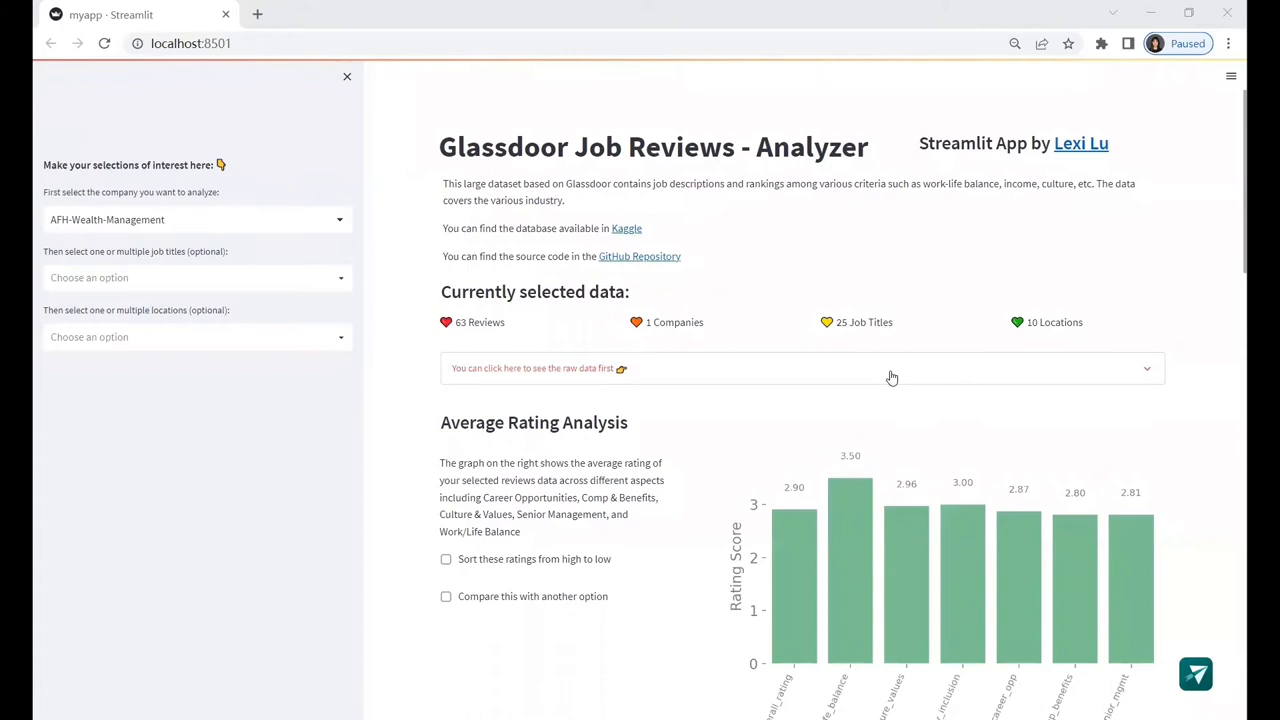
scroll(down, 3)
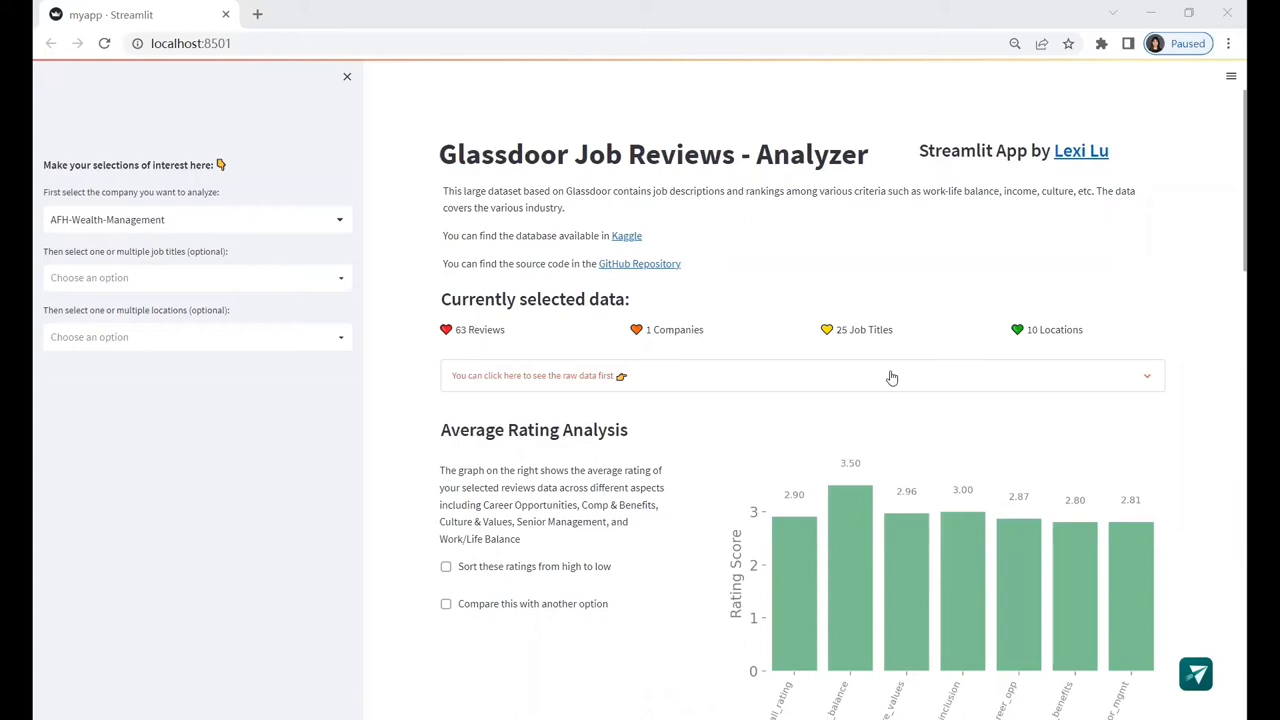
scroll(down, 3)
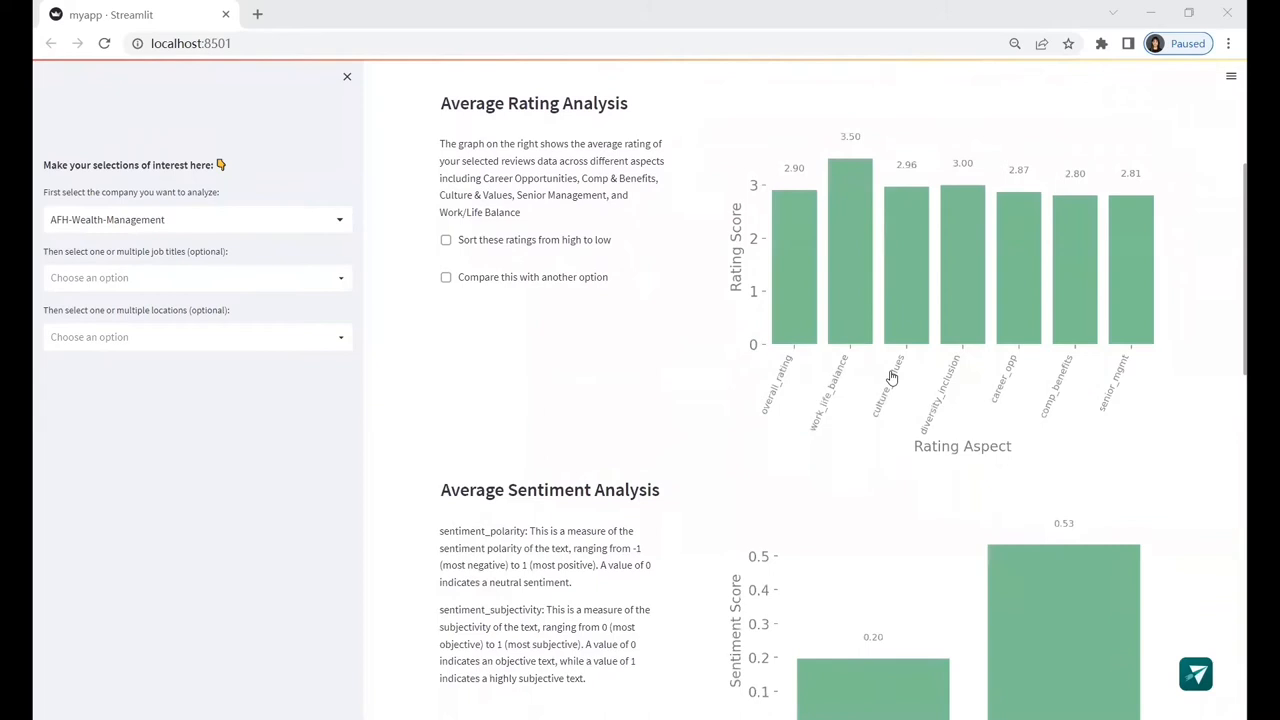
Analyse Apple's 20797 reviews and reveal the raw review table with its average ratings.
click(196, 218)
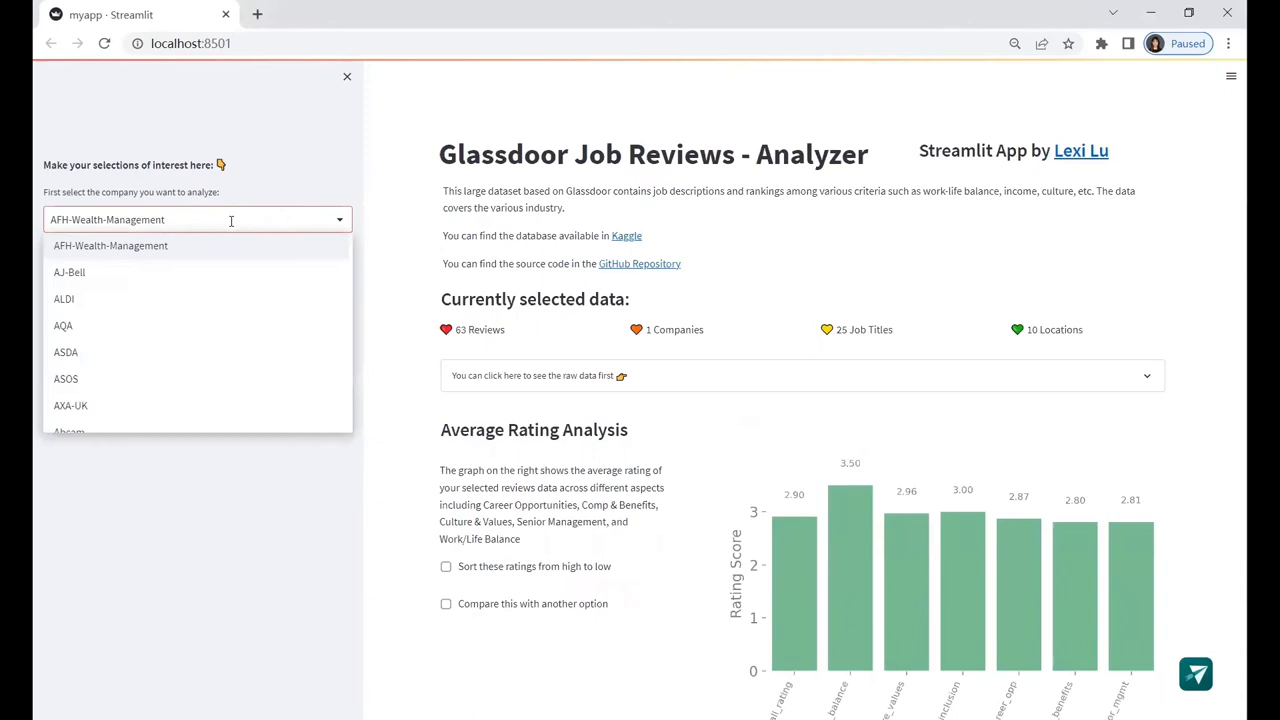
text(App)
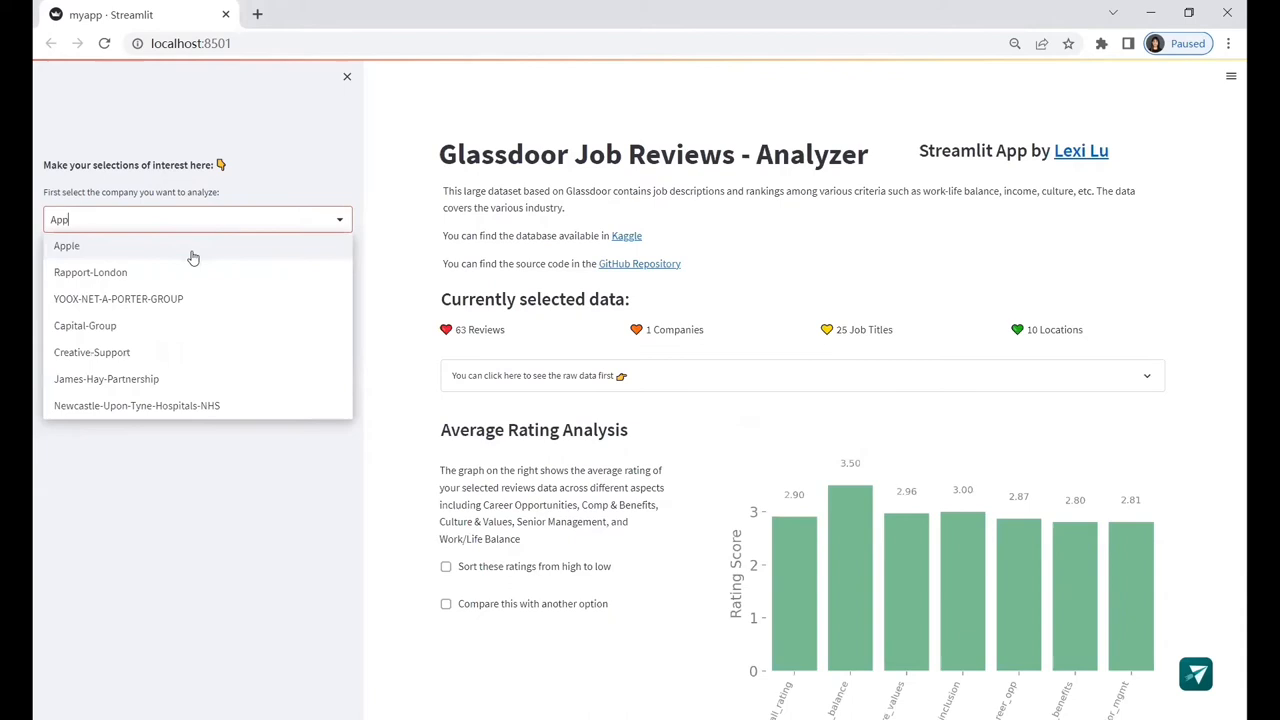
click(66, 244)
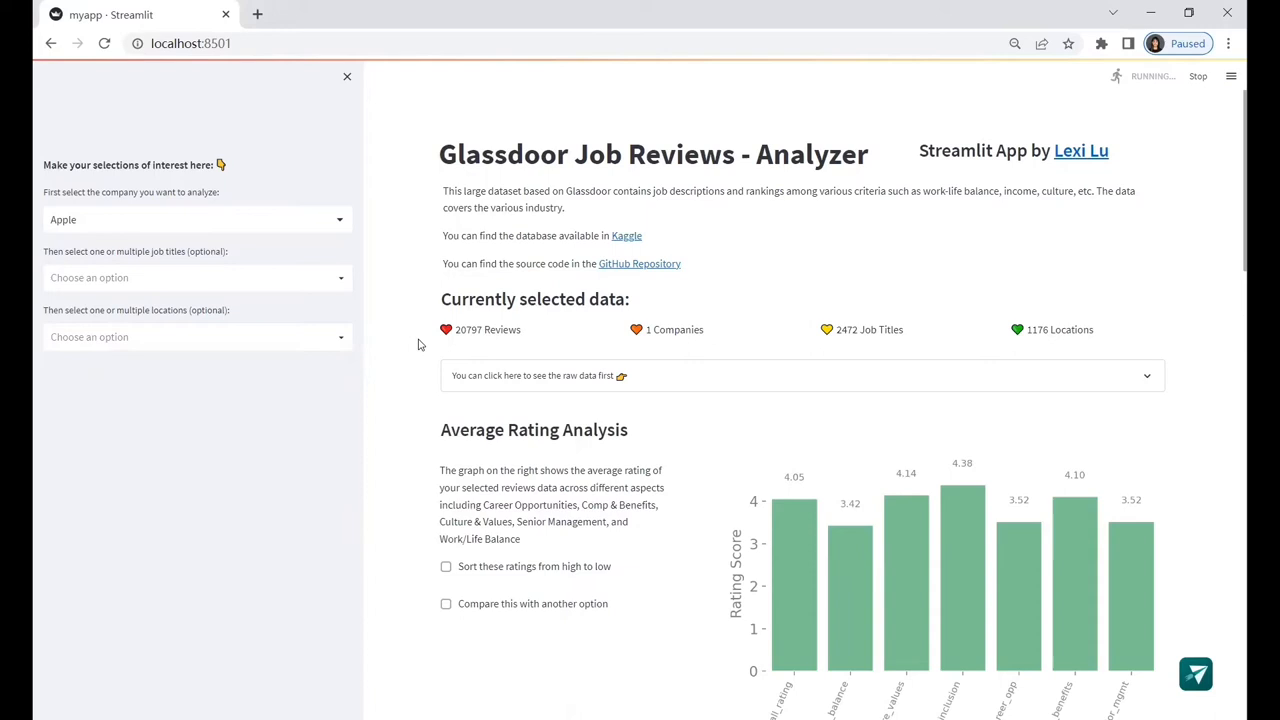
mouse_move(424, 344)
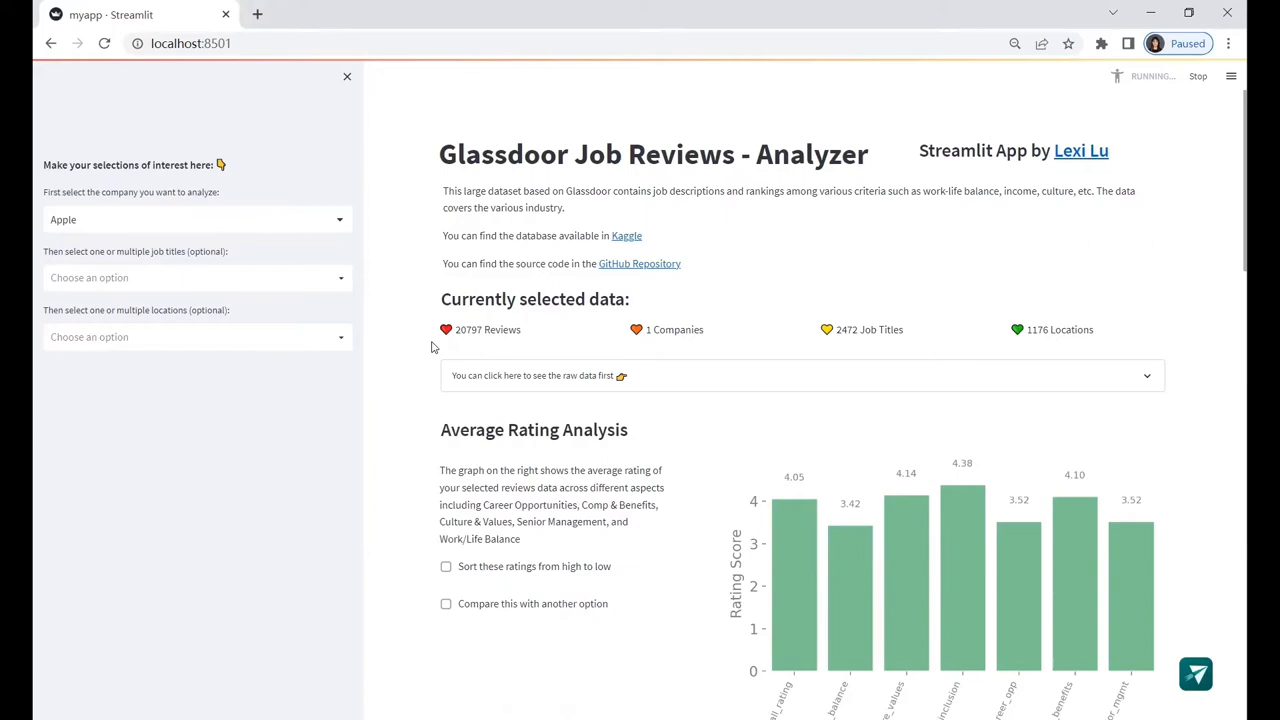
click(540, 376)
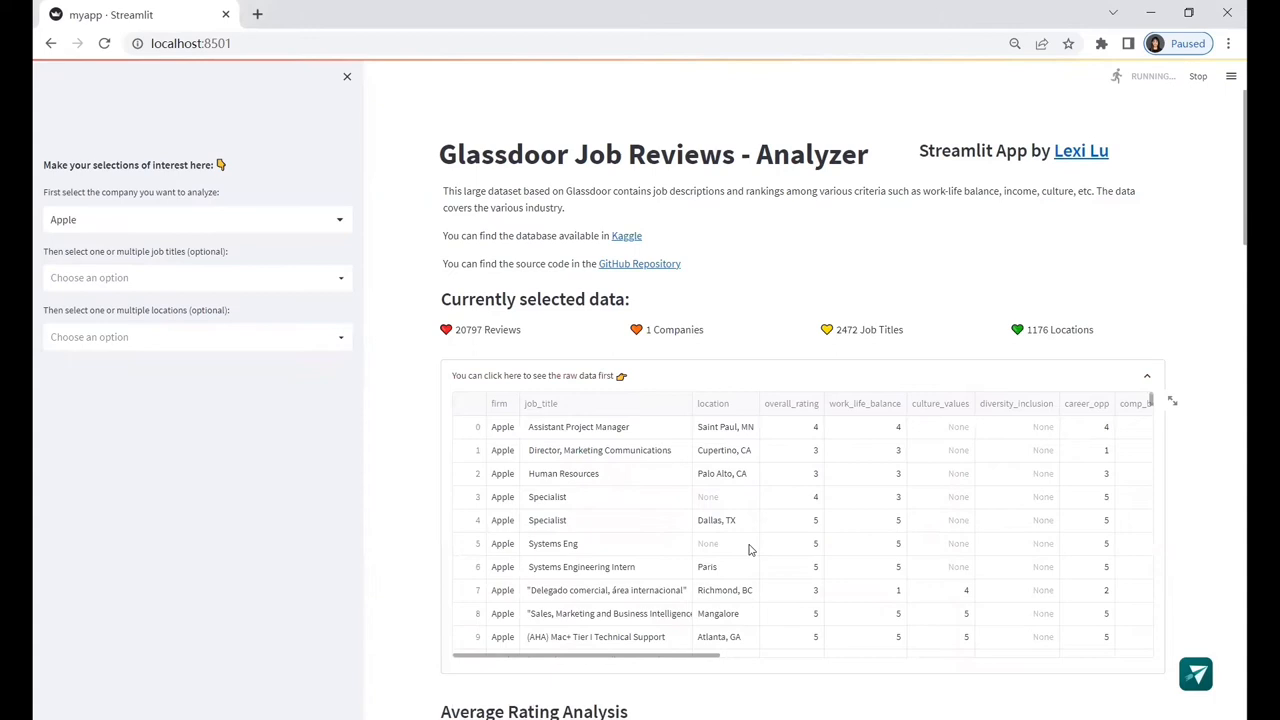
mouse_move(590, 376)
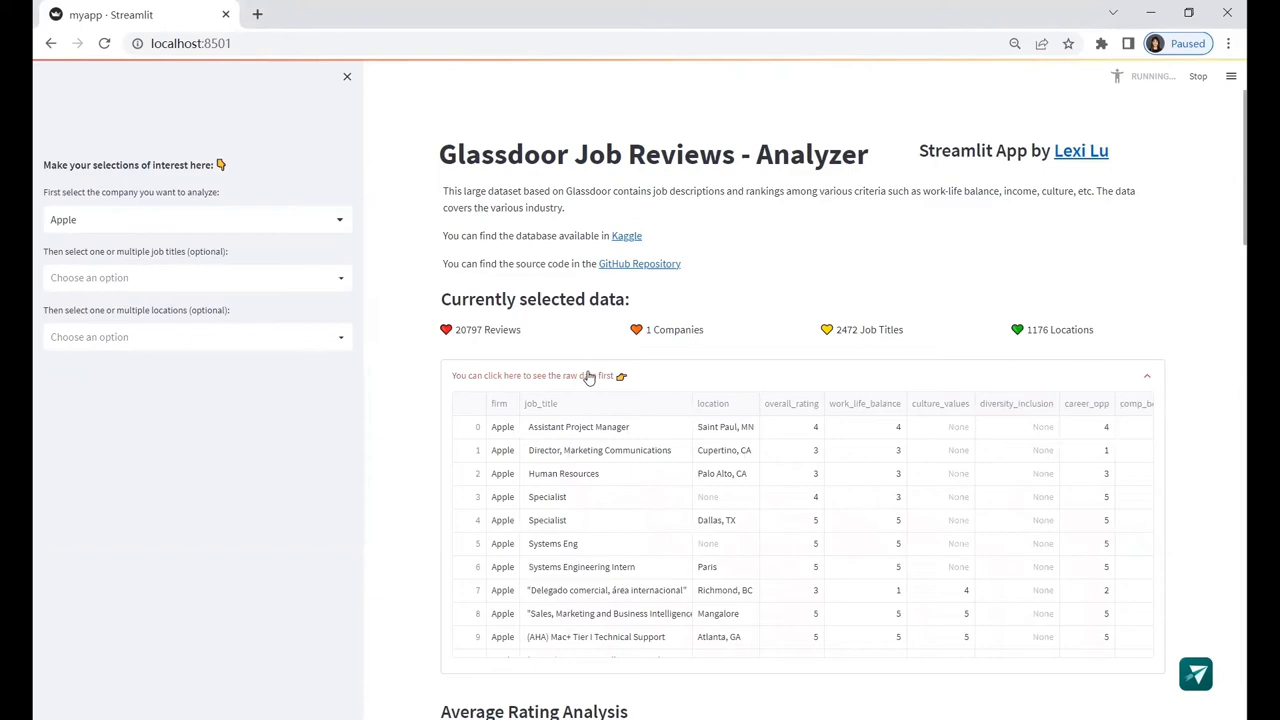
scroll(down, 3)
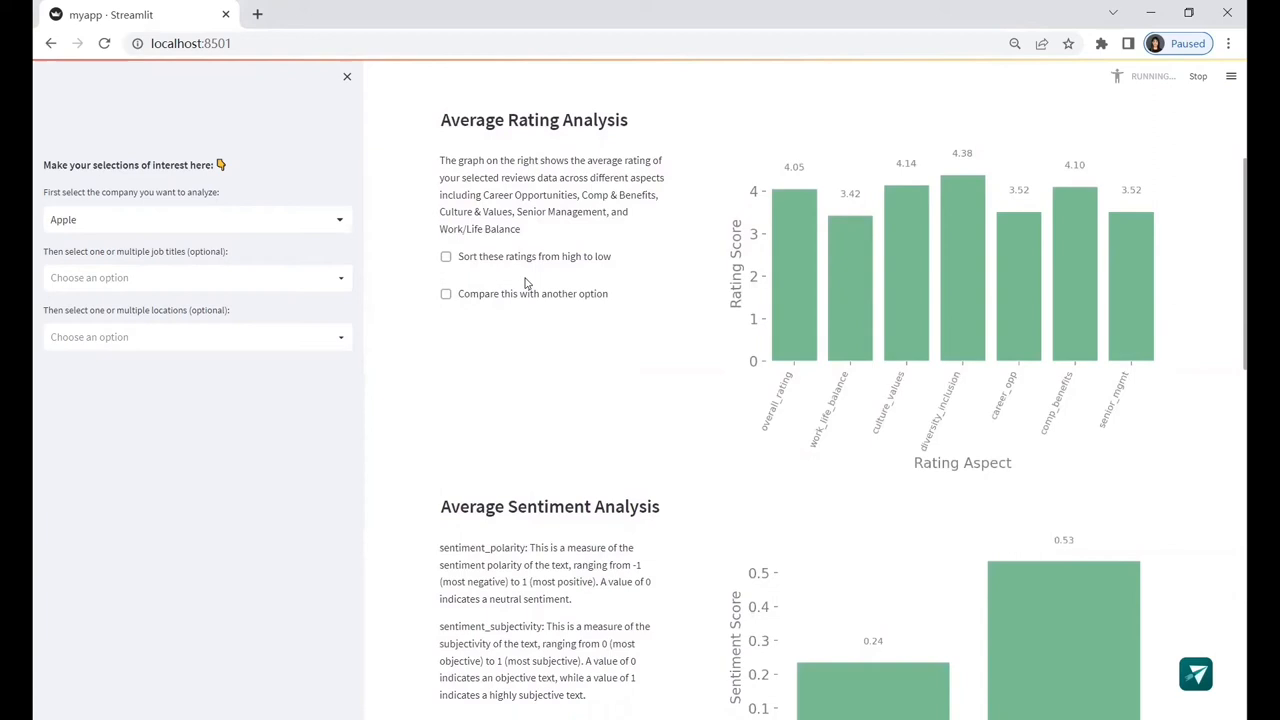
Sort Apple's ratings high-to-low and compare them side by side with Microsoft.
click(446, 256)
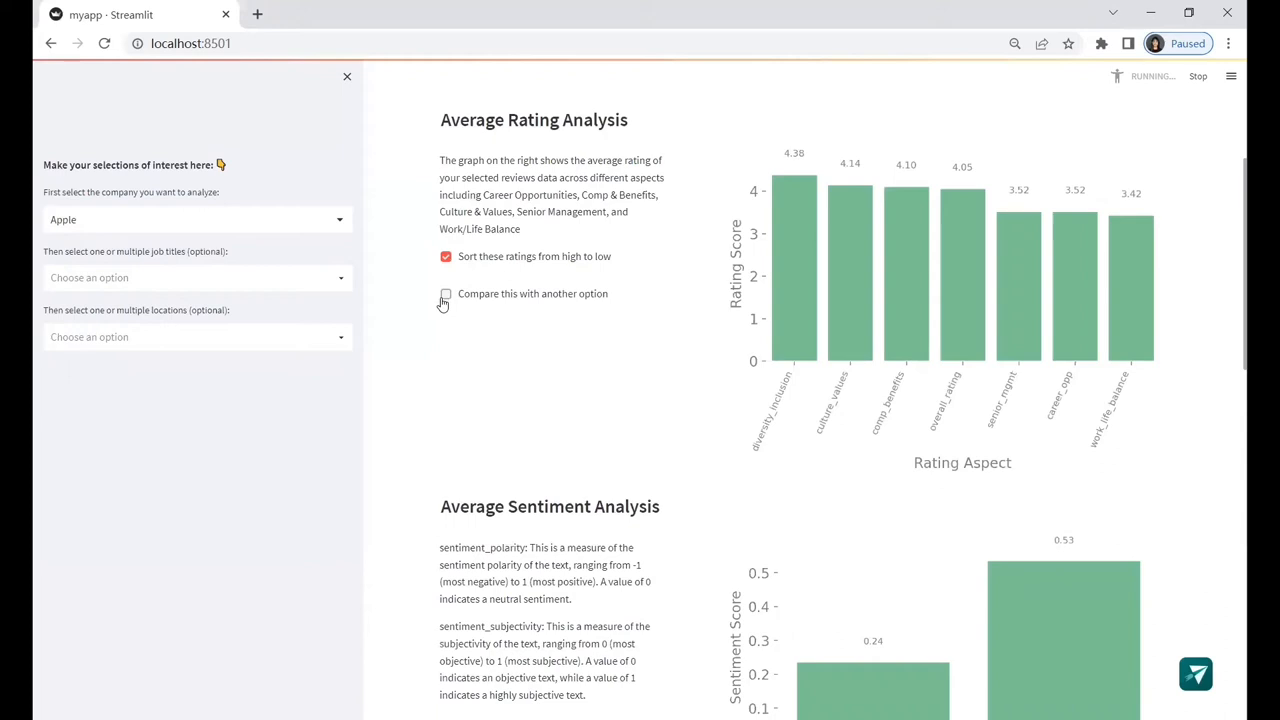
click(444, 292)
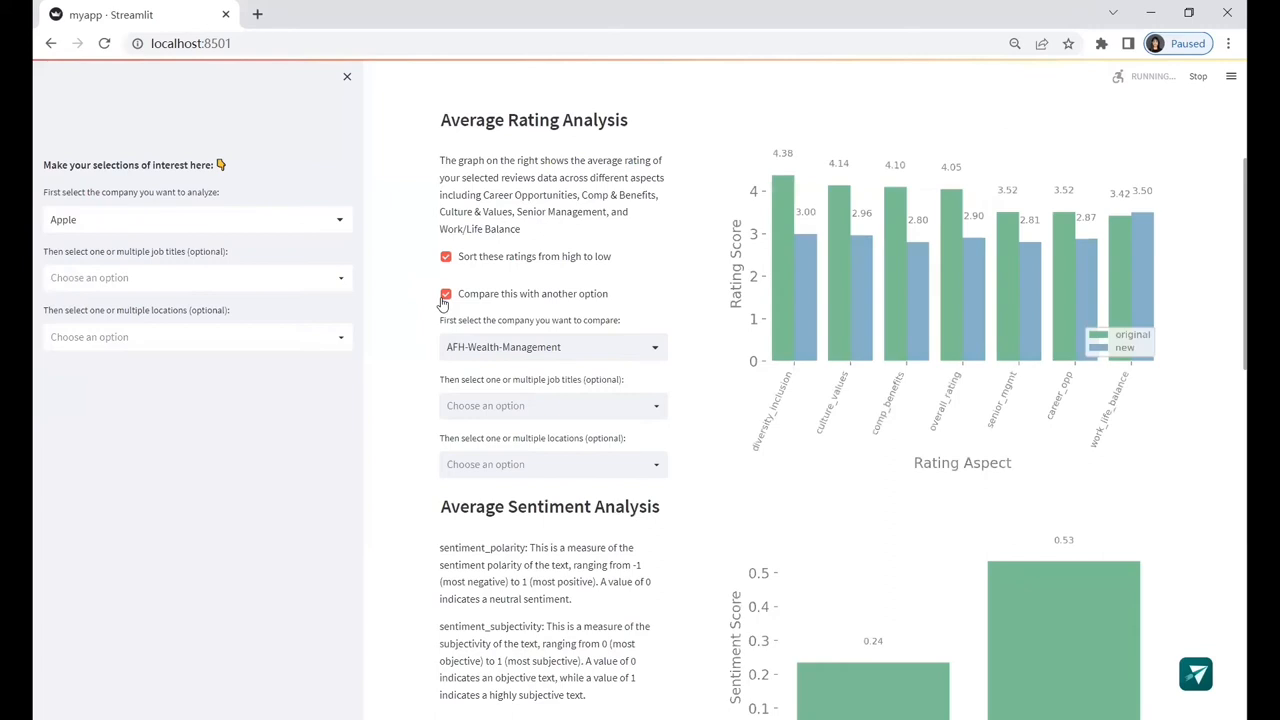
text(Mi)
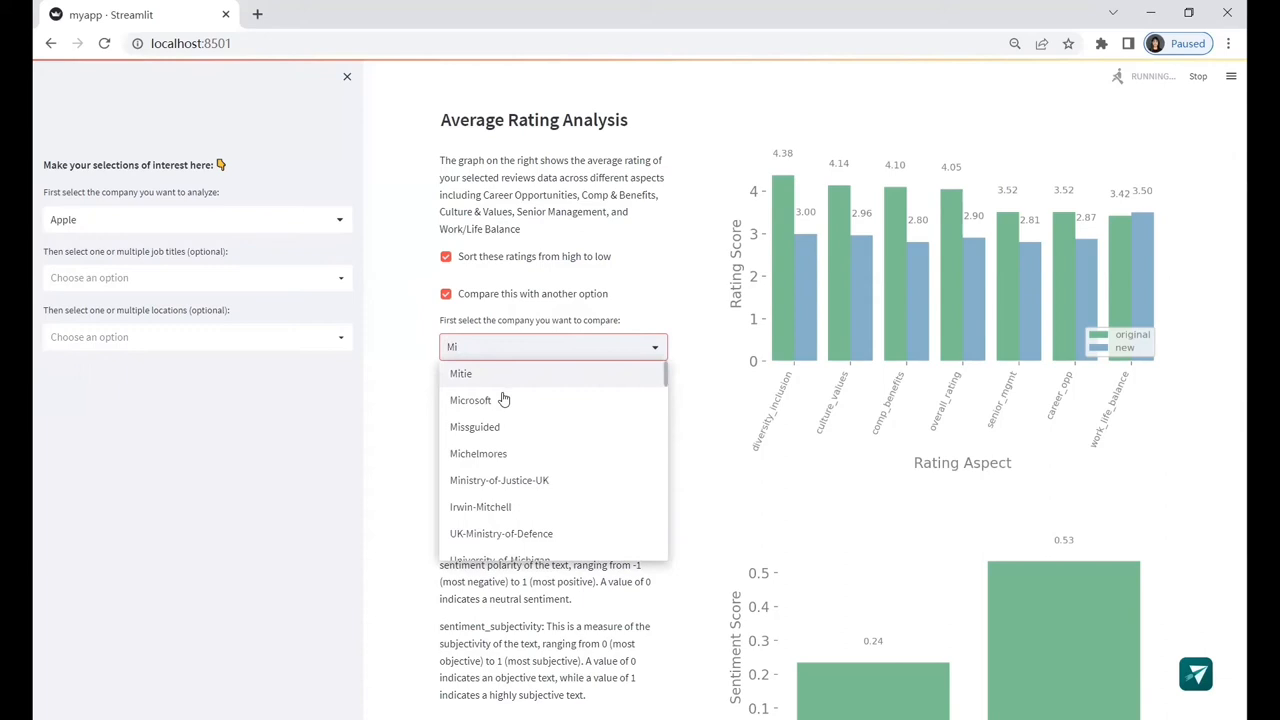
click(470, 400)
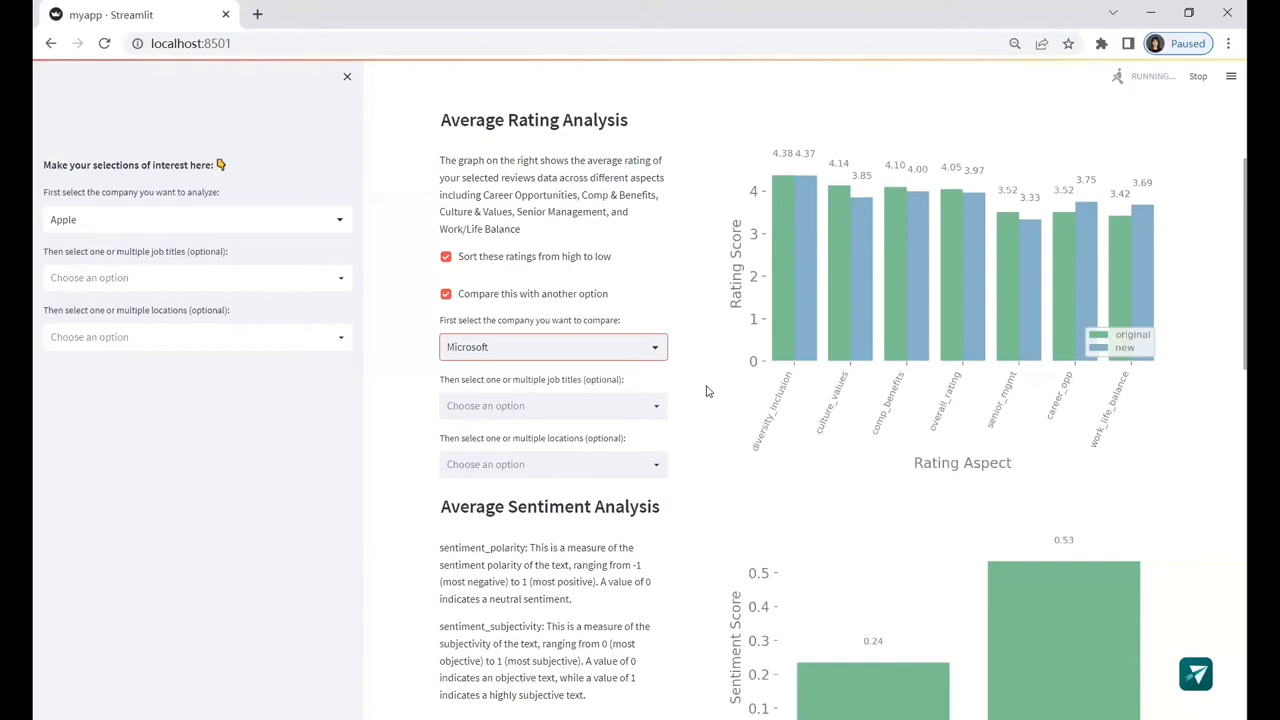
scroll(down, 3)
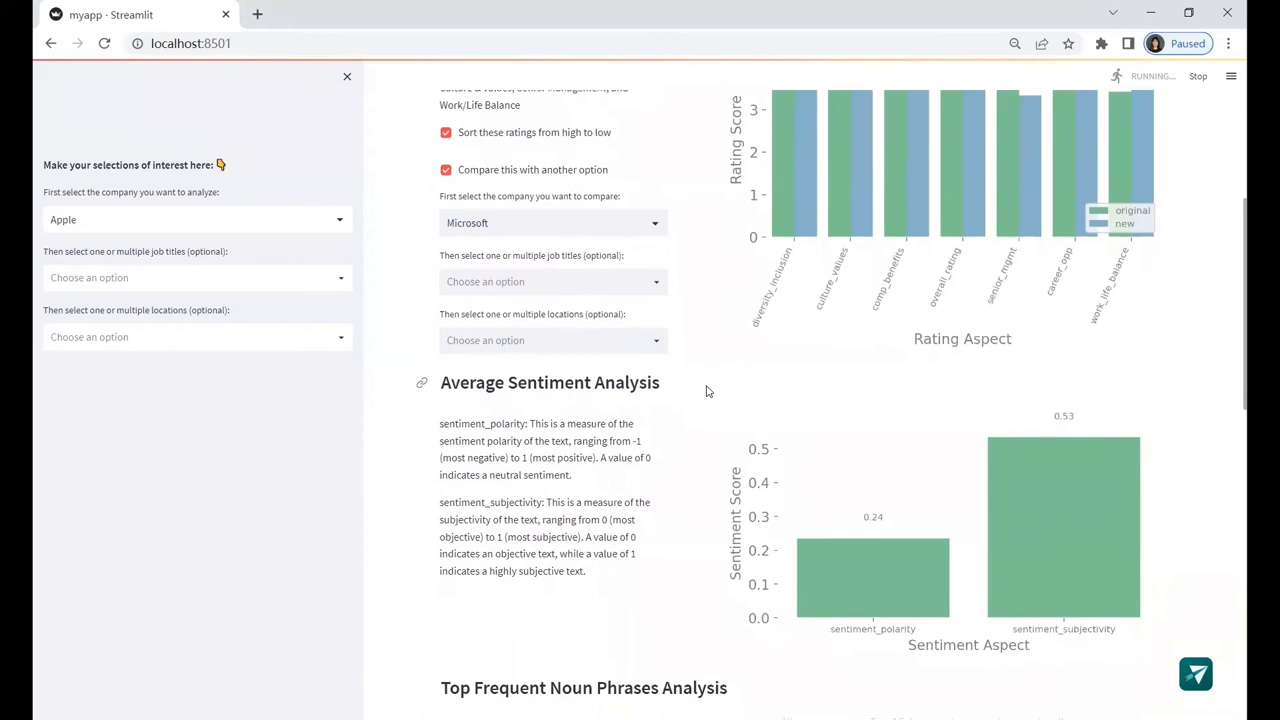
scroll(down, 3)
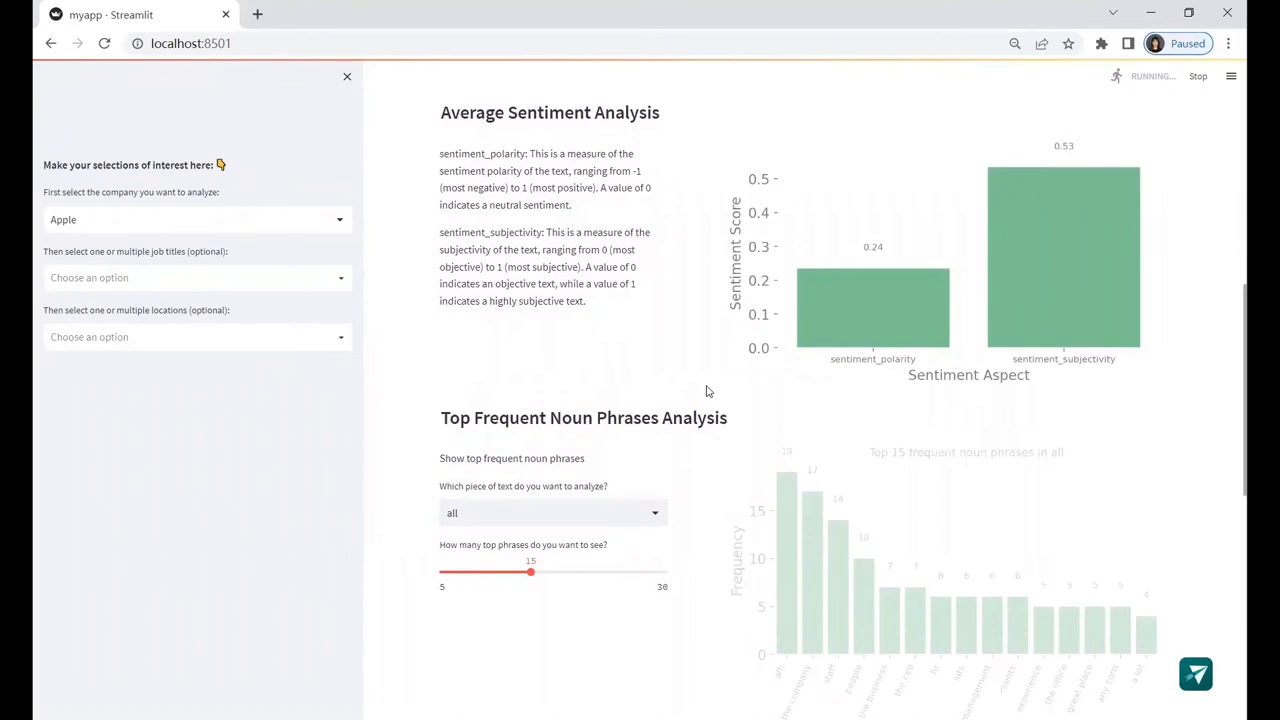
Chart the top 20 noun phrases from review headlines only.
click(196, 218)
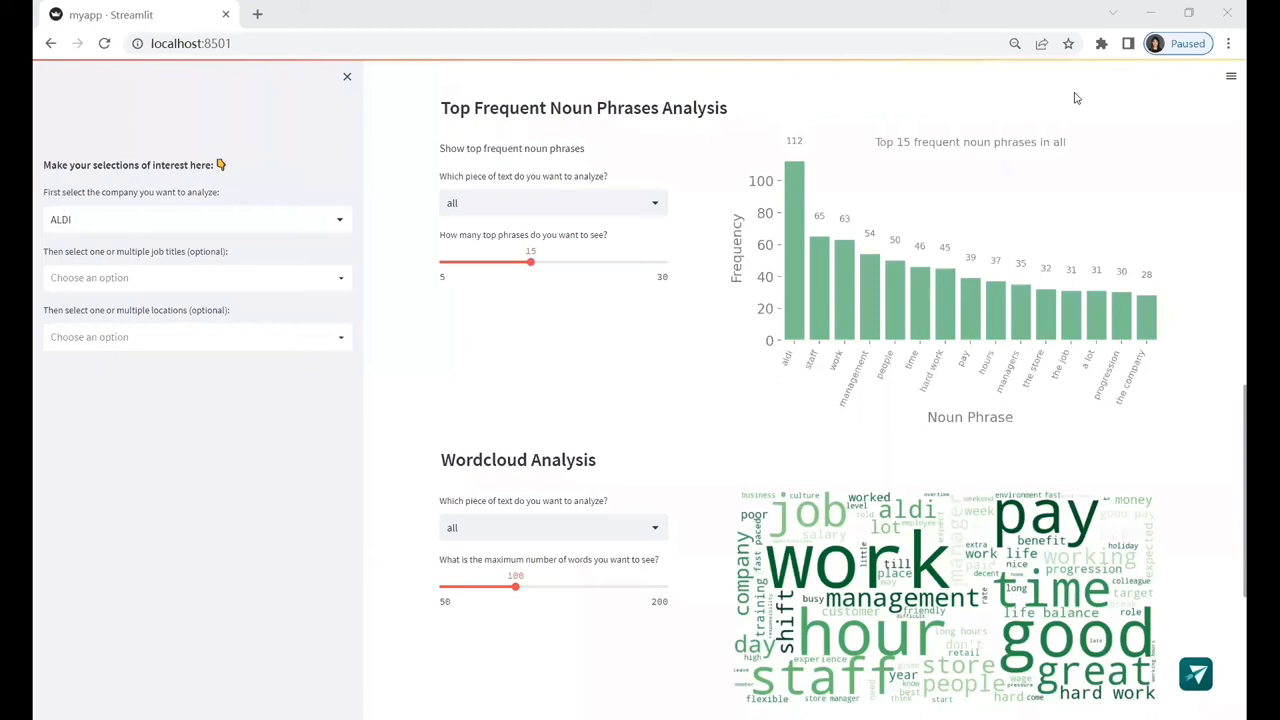
click(552, 204)
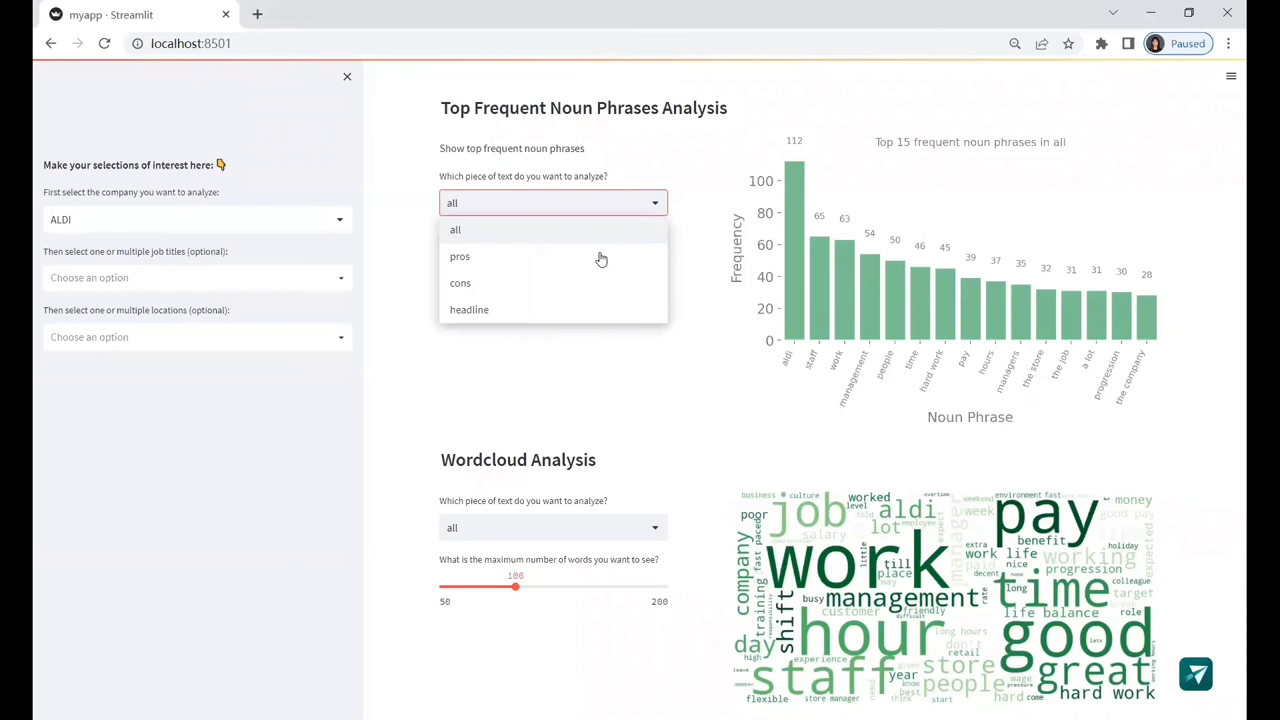
mouse_move(596, 322)
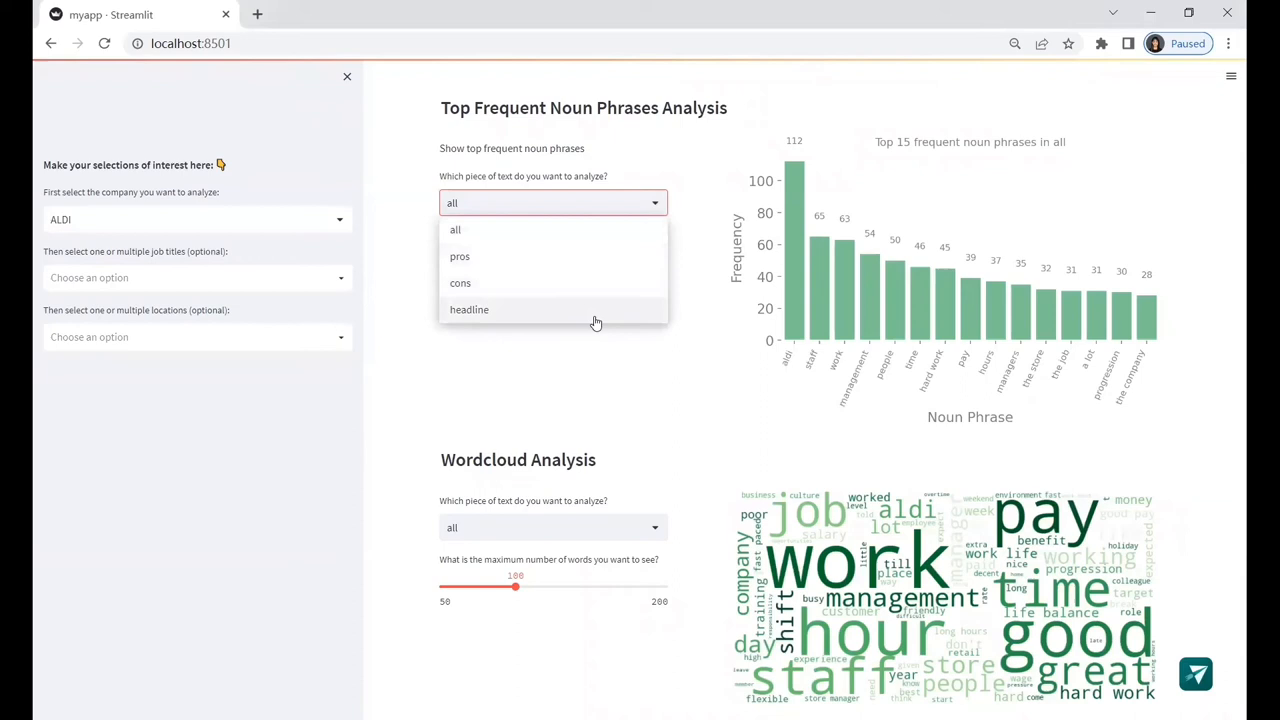
click(468, 308)
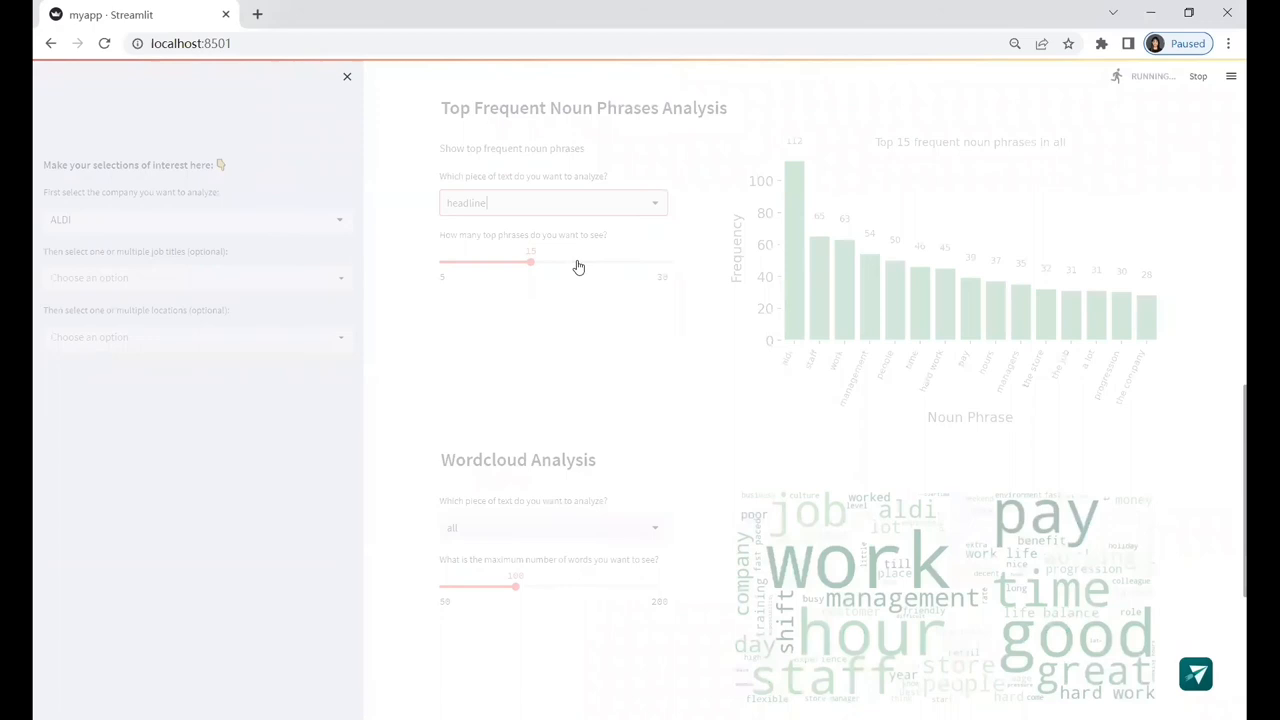
drag(532, 262, 576, 258)
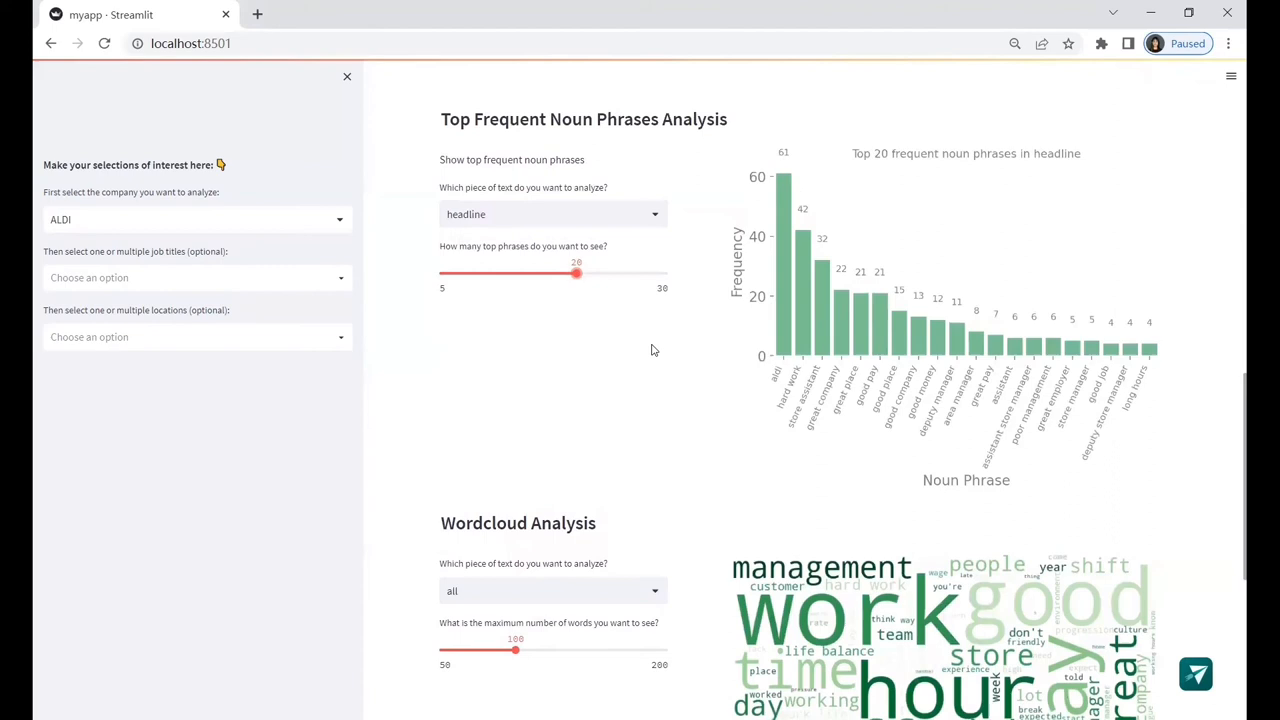
scroll(down, 3)
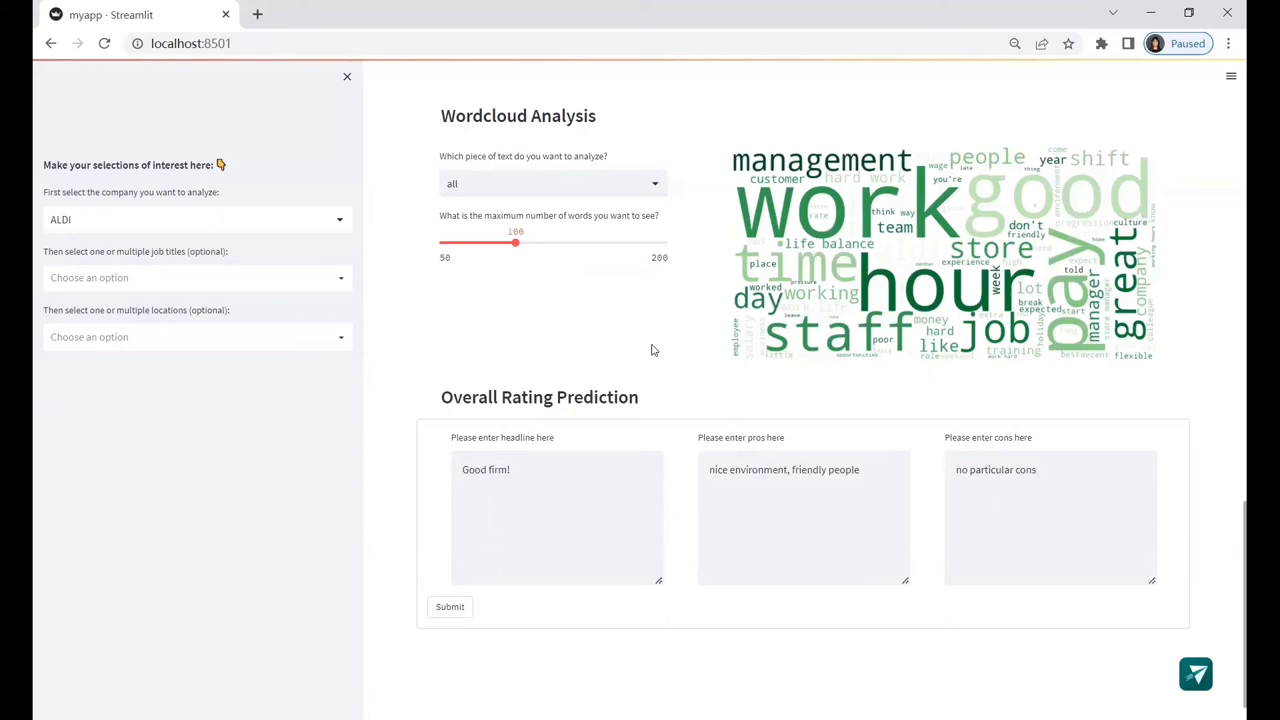
Predict ratings for the sample review, then for one with cons 'worst environment! don't come!'.
click(448, 606)
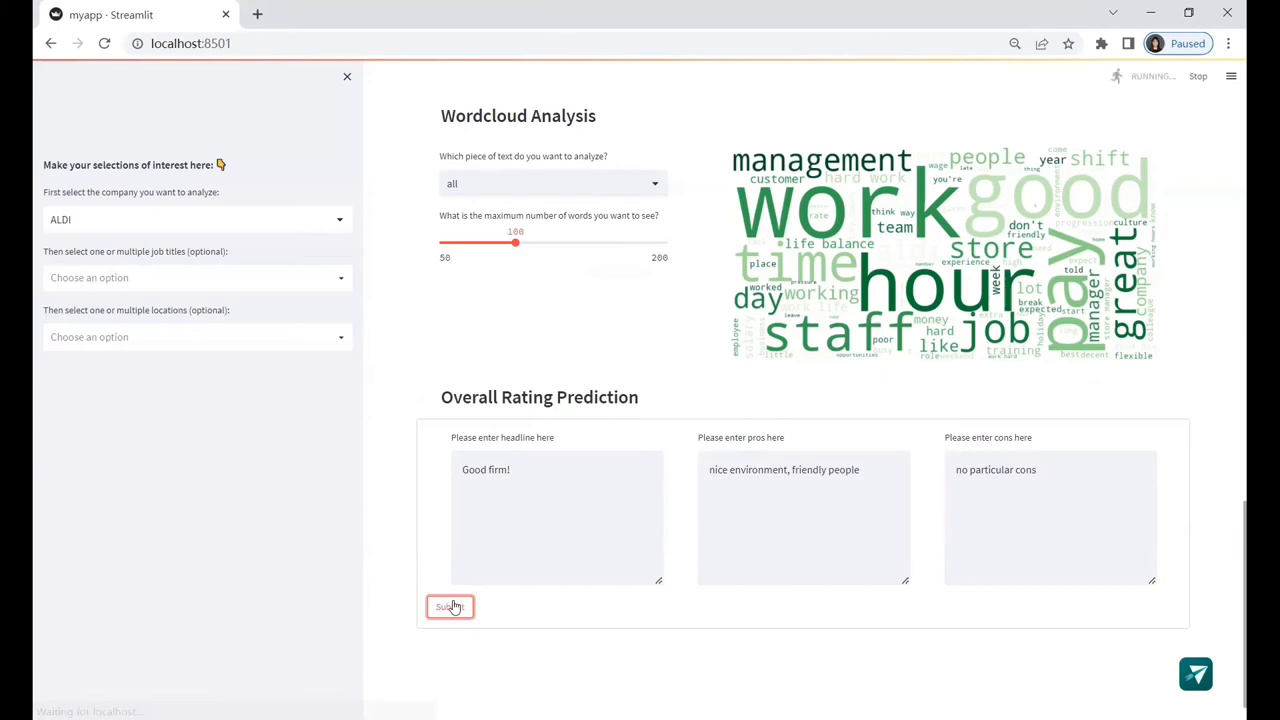
click(448, 606)
text(pay is fine)
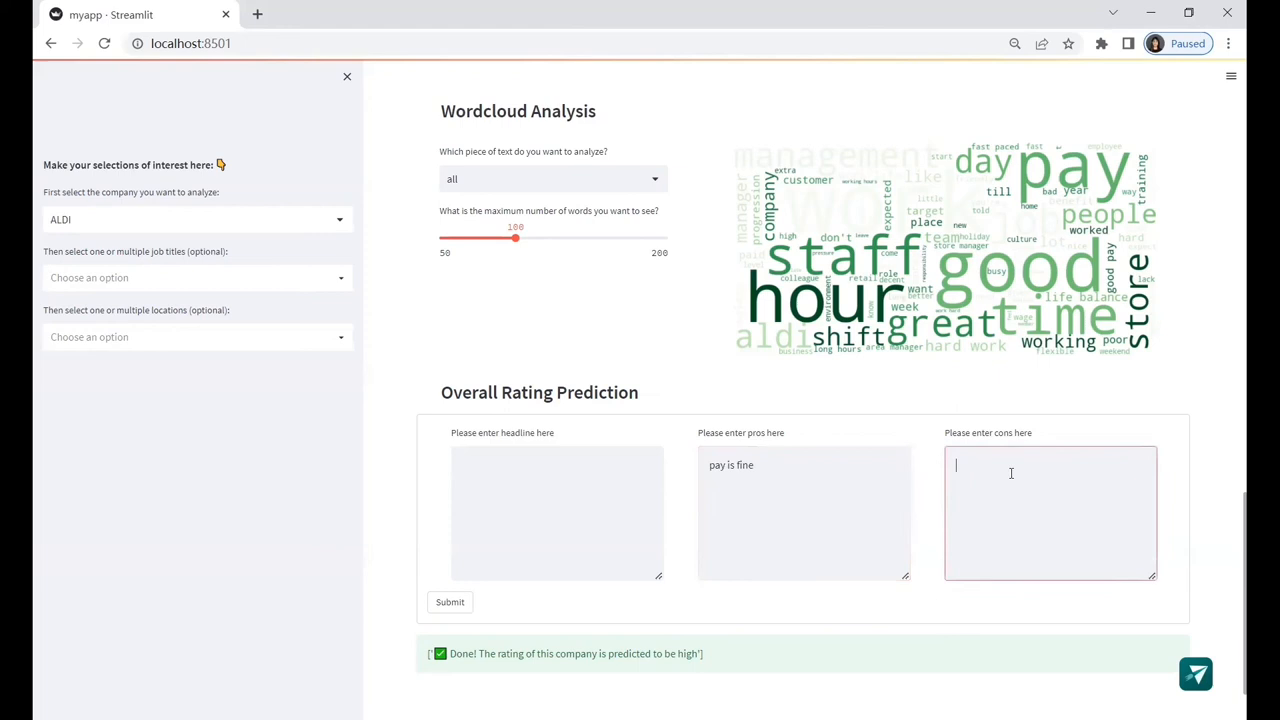
text(worst environment! don't come!)
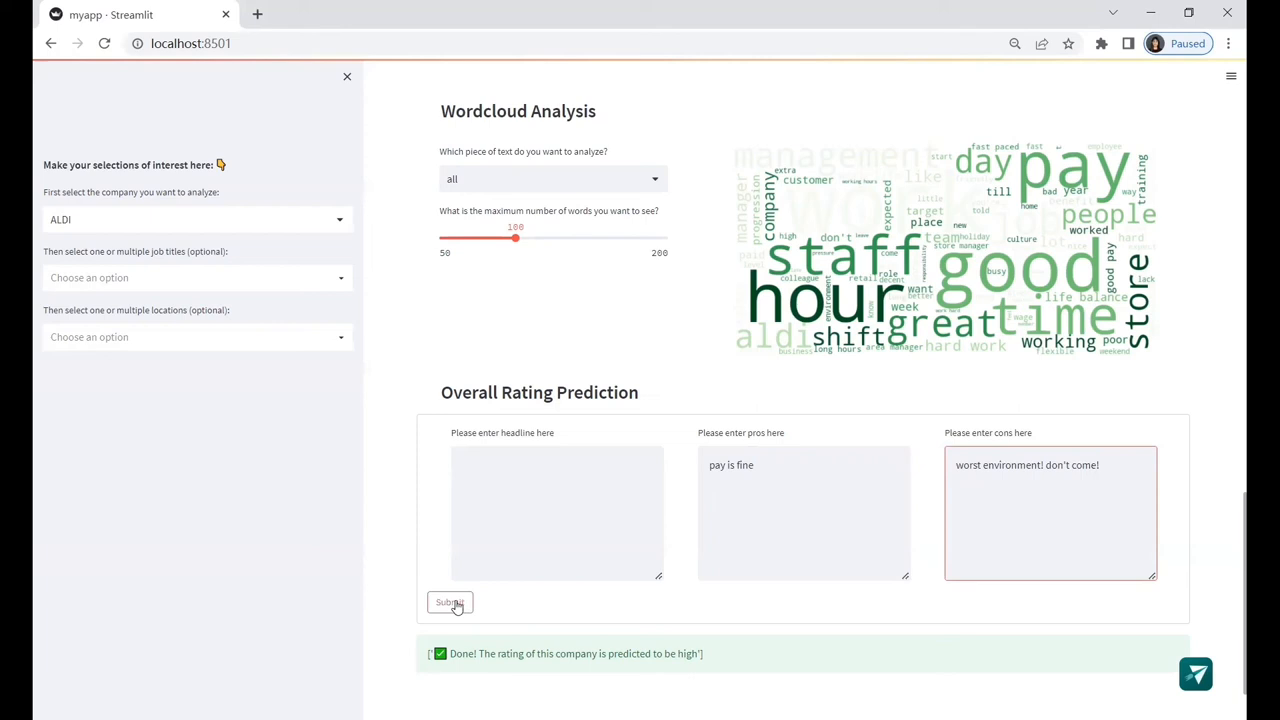
click(448, 602)
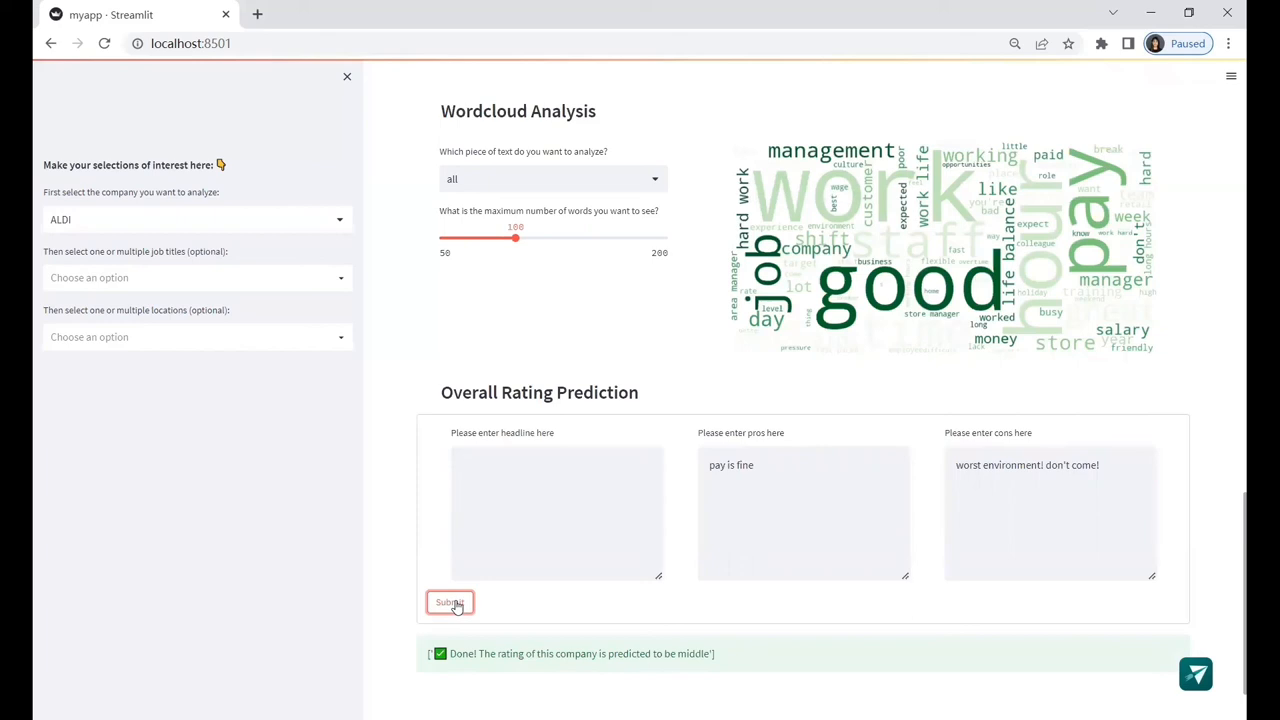